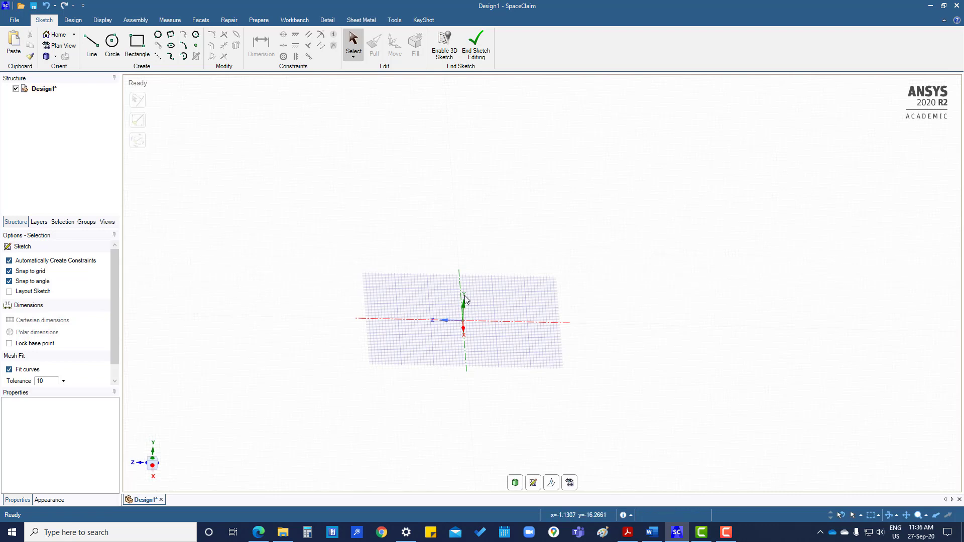
# - Switch to Plan View so the sketch grid faces the screen squarely
pyautogui.click(461, 298)
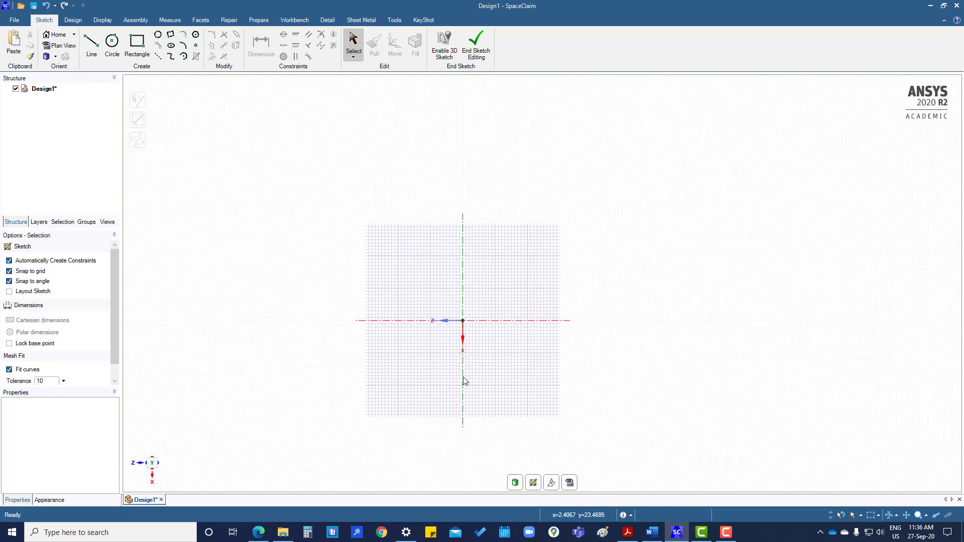
pyautogui.moveTo(406, 231)
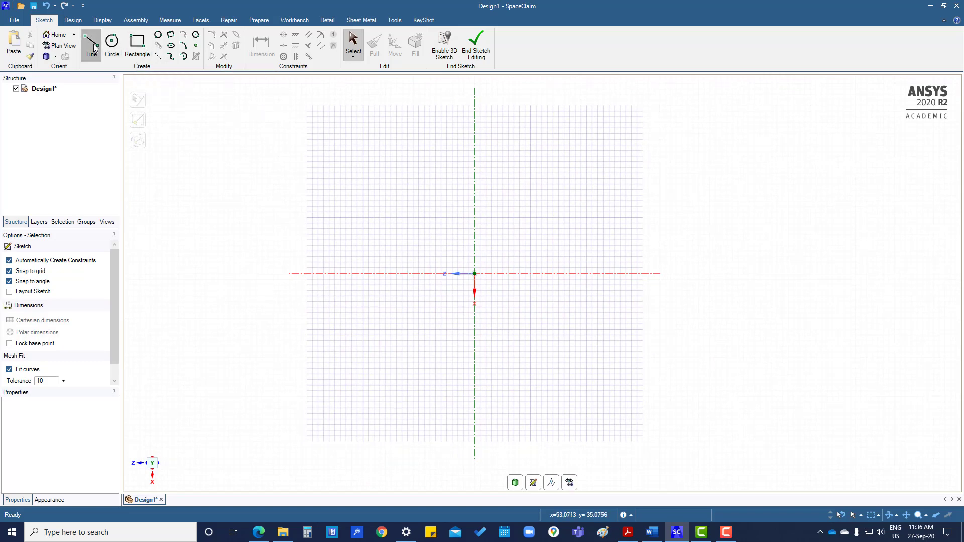
# - Draw the closed T-shaped line outline: a wide bar above the origin and a narrower stem below
pyautogui.click(91, 46)
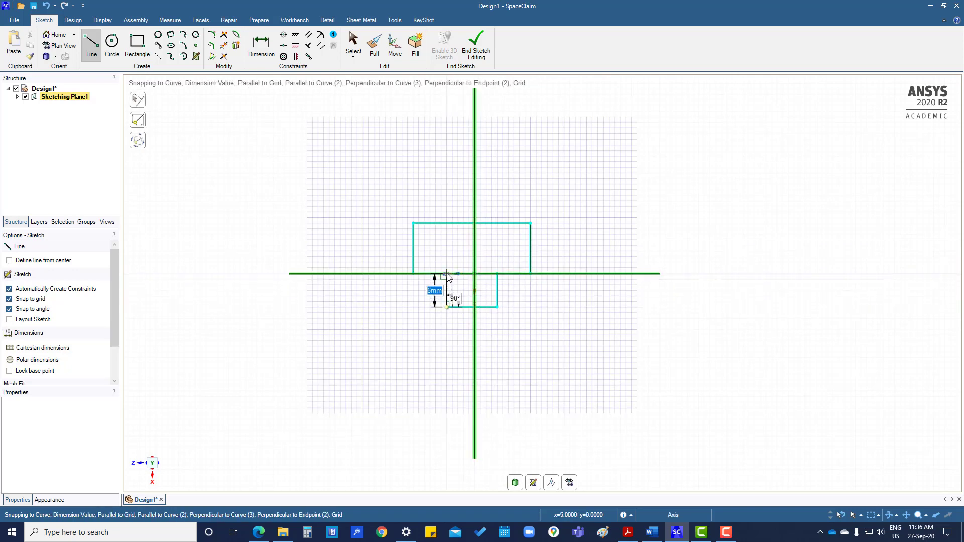
pyautogui.click(443, 273)
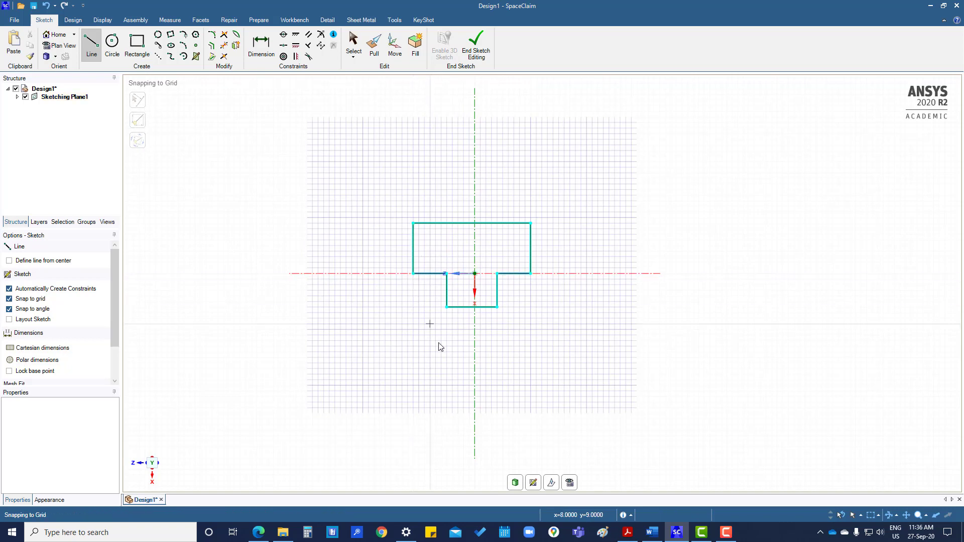
pyautogui.click(353, 43)
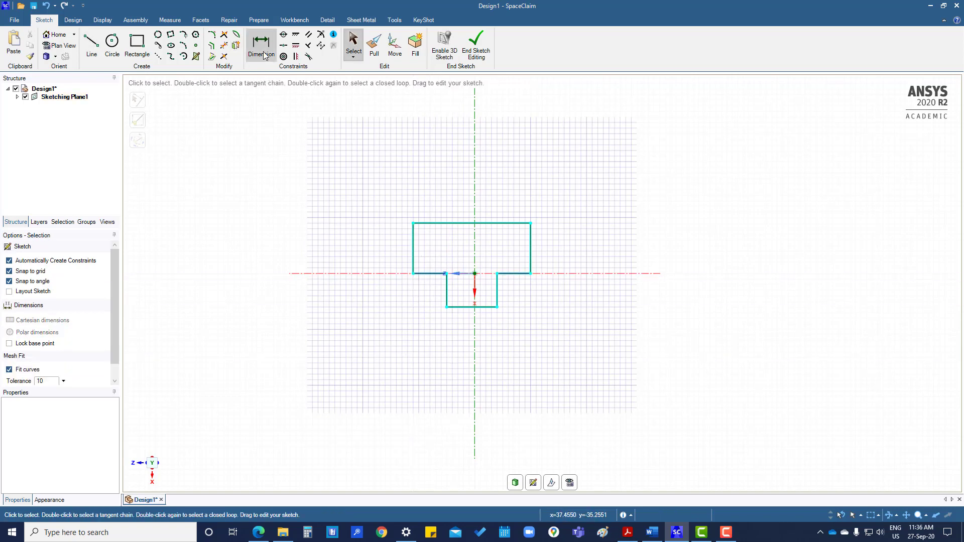
# - Dimension the T sketch with 21 mm bar width, 9 mm bar height and 6 mm stem height
pyautogui.click(260, 43)
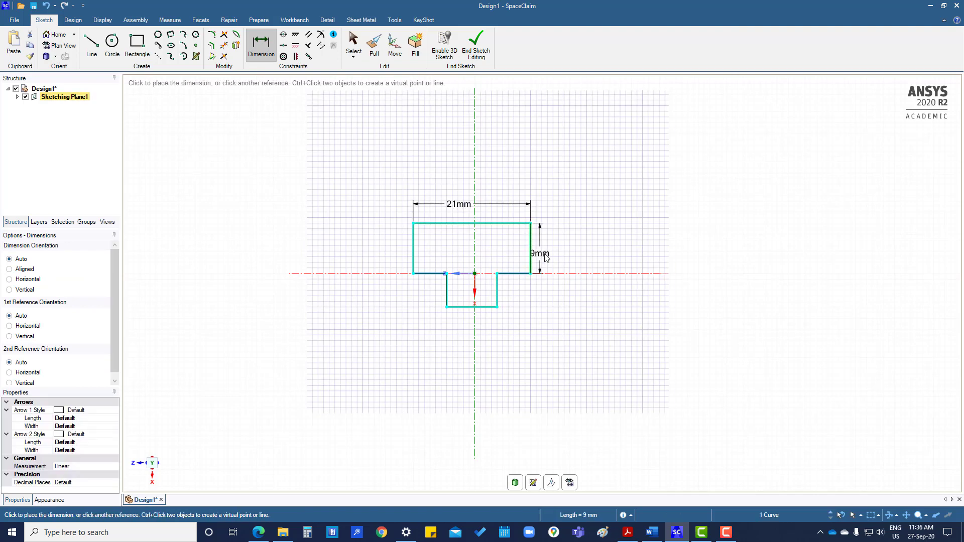
pyautogui.click(544, 257)
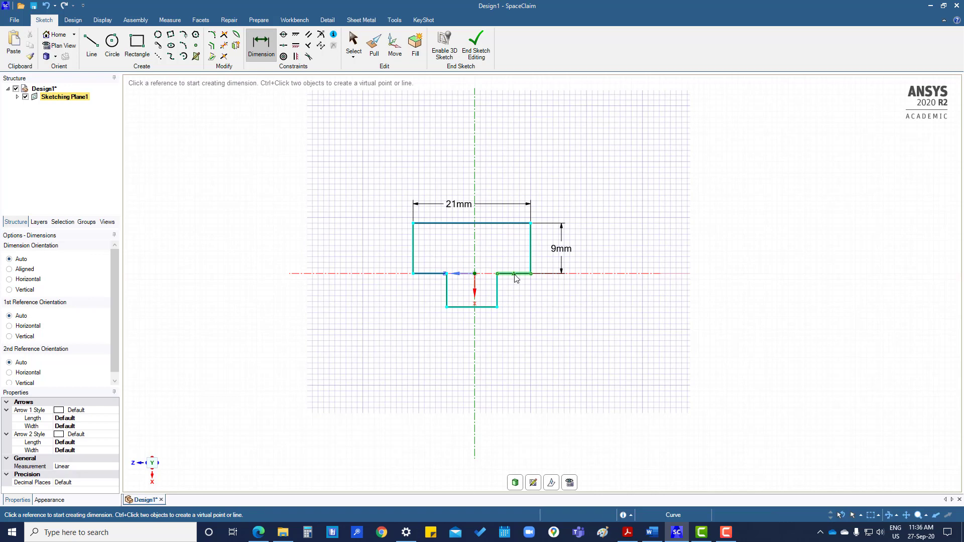
pyautogui.click(513, 289)
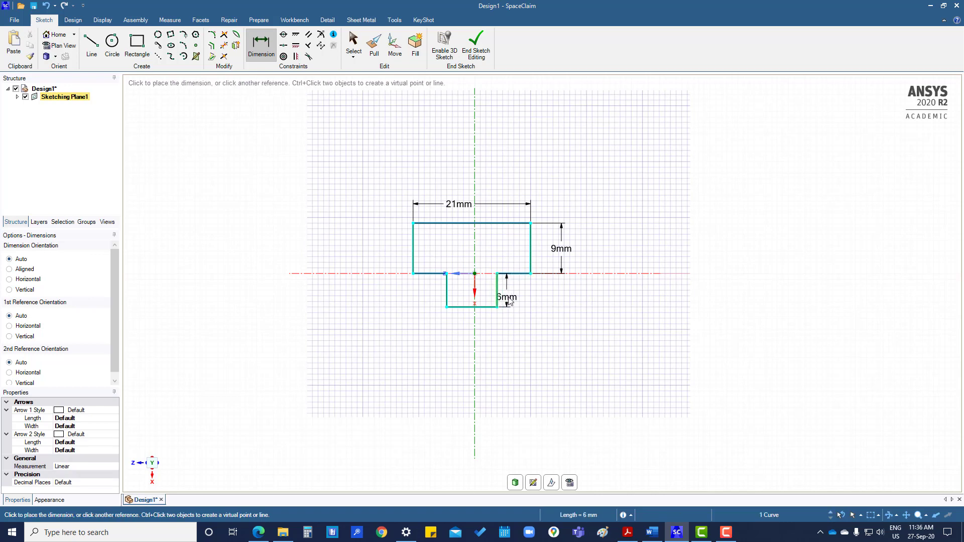
pyautogui.click(353, 44)
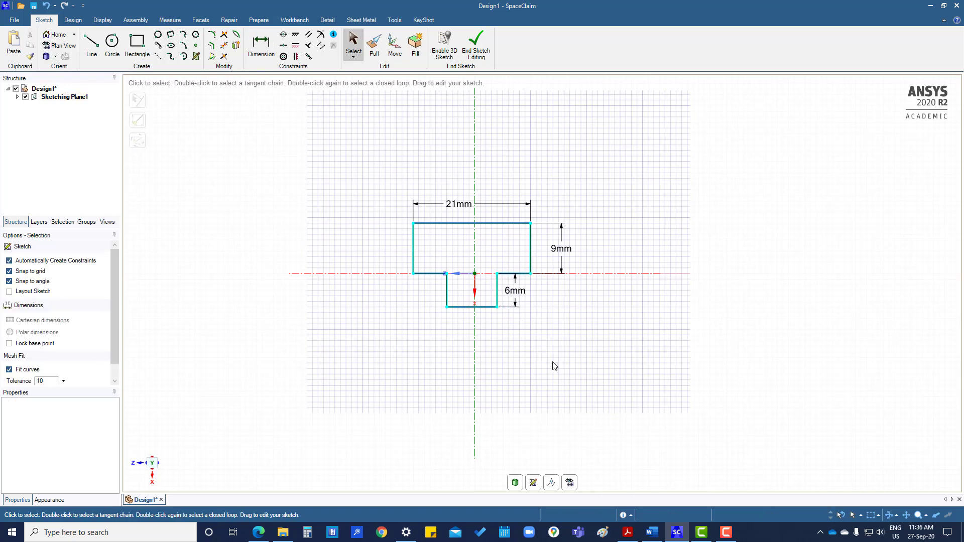
pyautogui.click(472, 223)
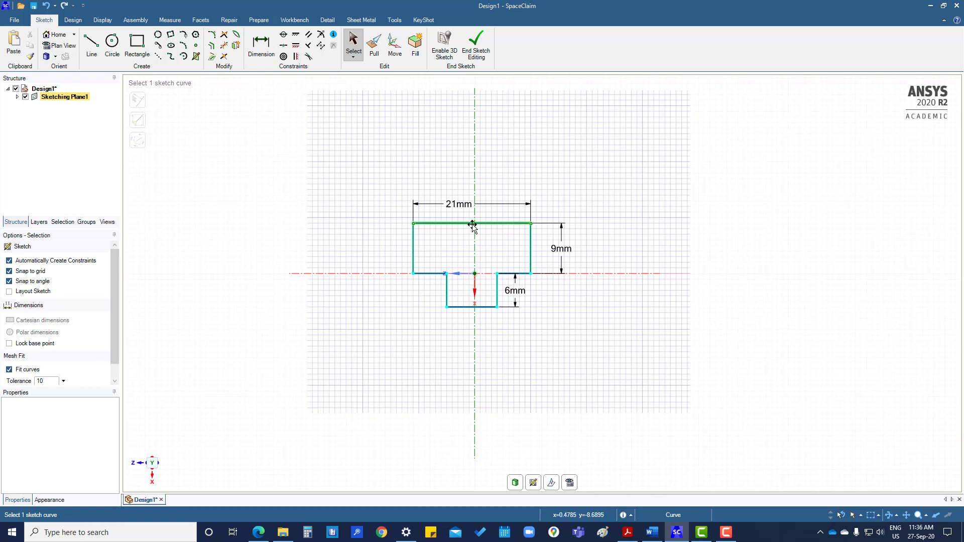
# - Constrain the top edge to the origin so the bar centres on the vertical axis
pyautogui.click(268, 187)
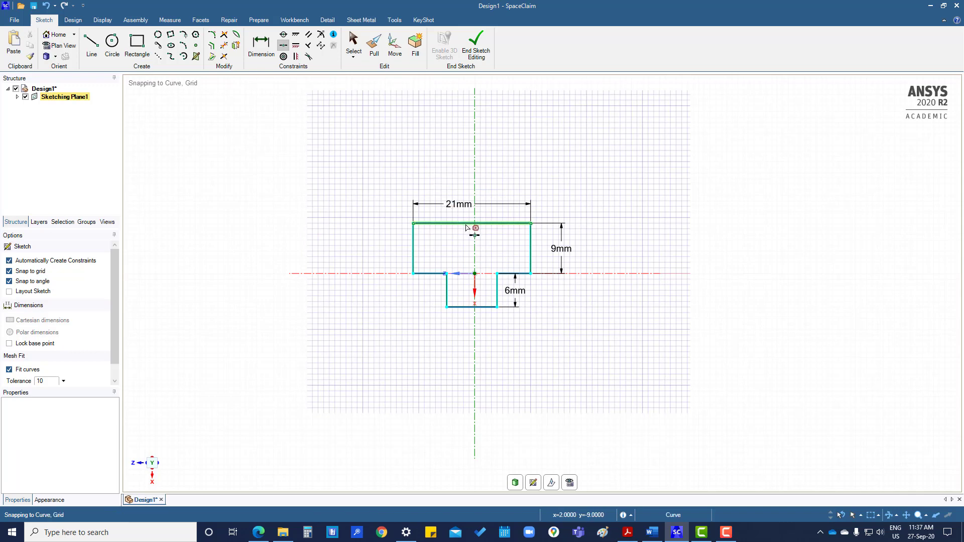
pyautogui.click(470, 222)
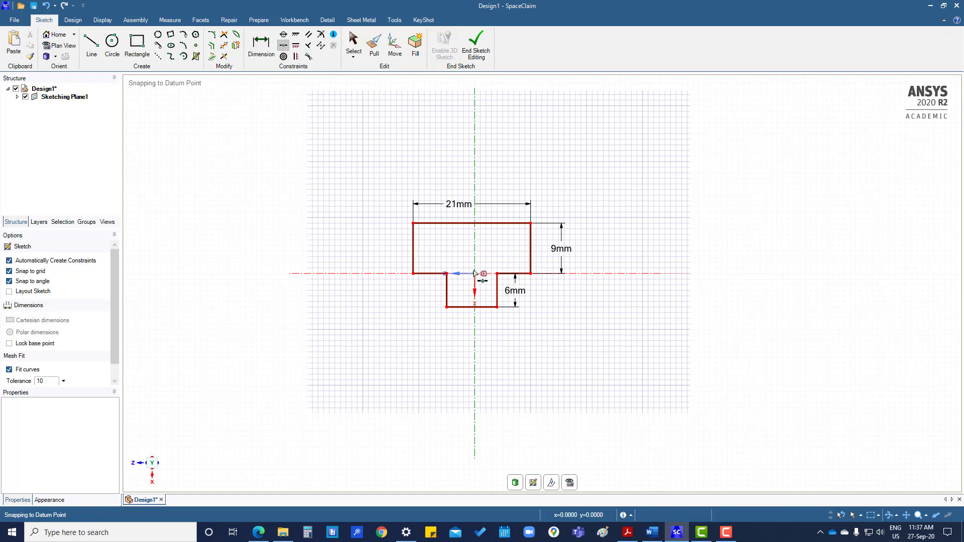
pyautogui.click(353, 43)
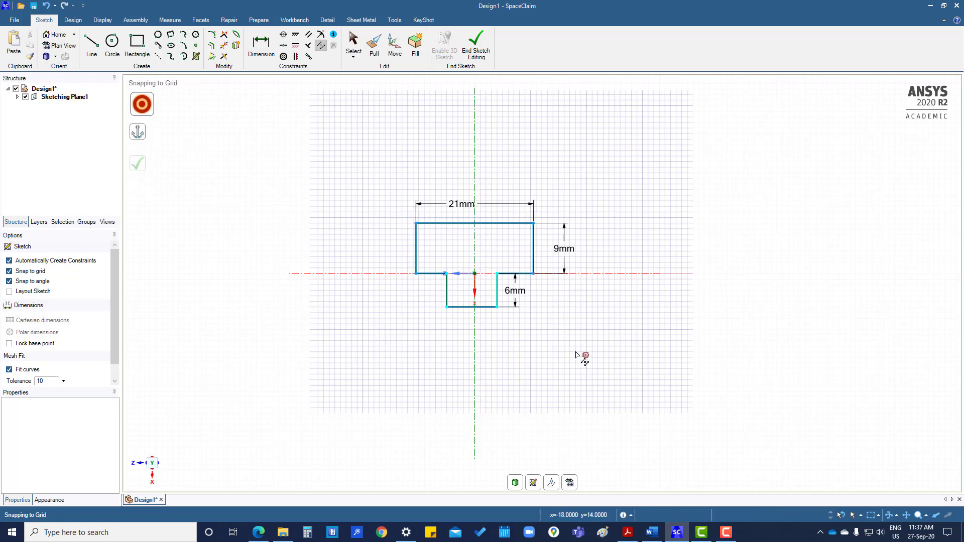
pyautogui.moveTo(416, 329)
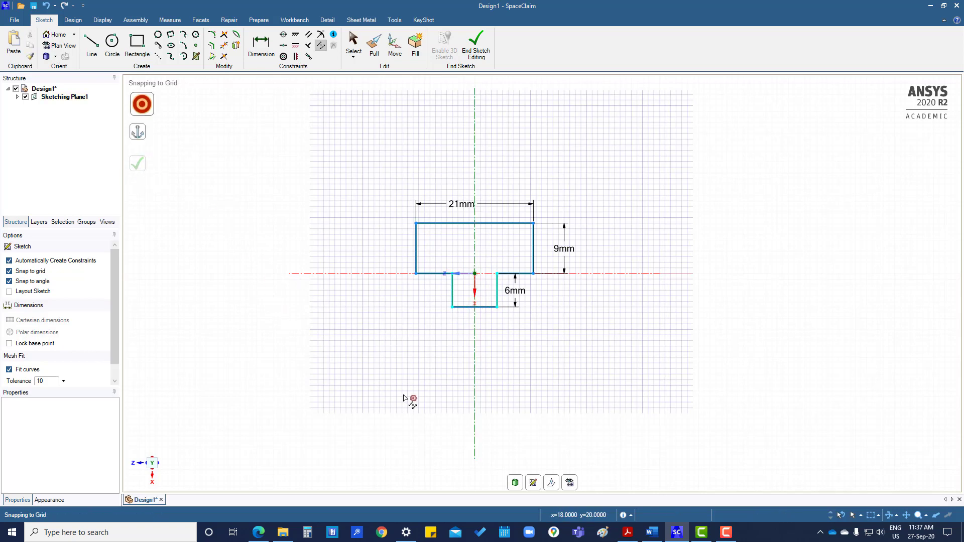
pyautogui.moveTo(474, 307)
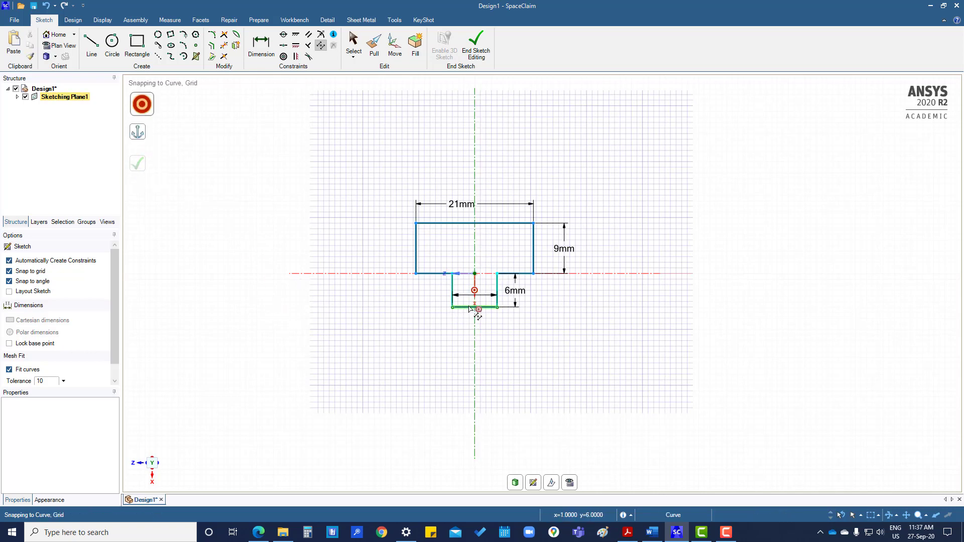
# - Add a width dimension to the stem's bottom edge, centring the stem on the vertical axis
pyautogui.click(474, 307)
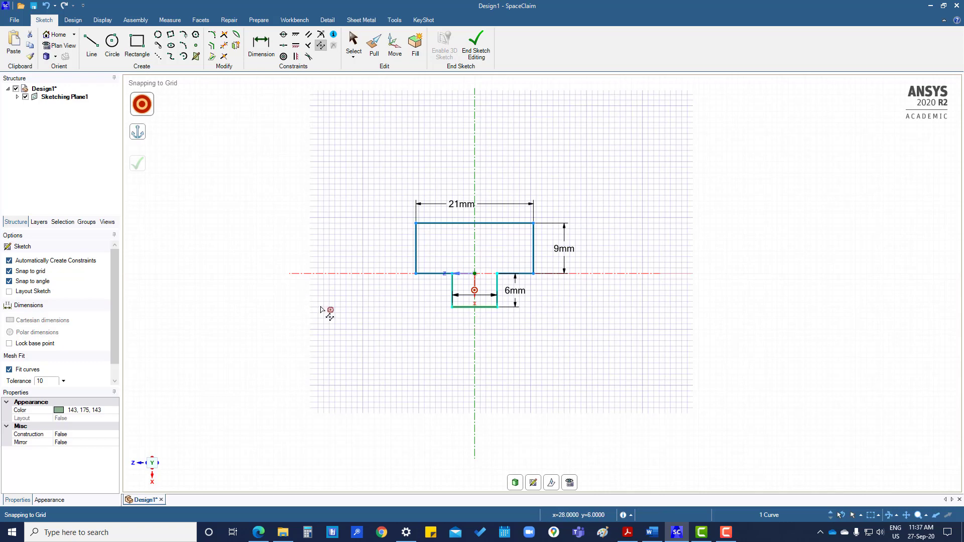
pyautogui.click(261, 43)
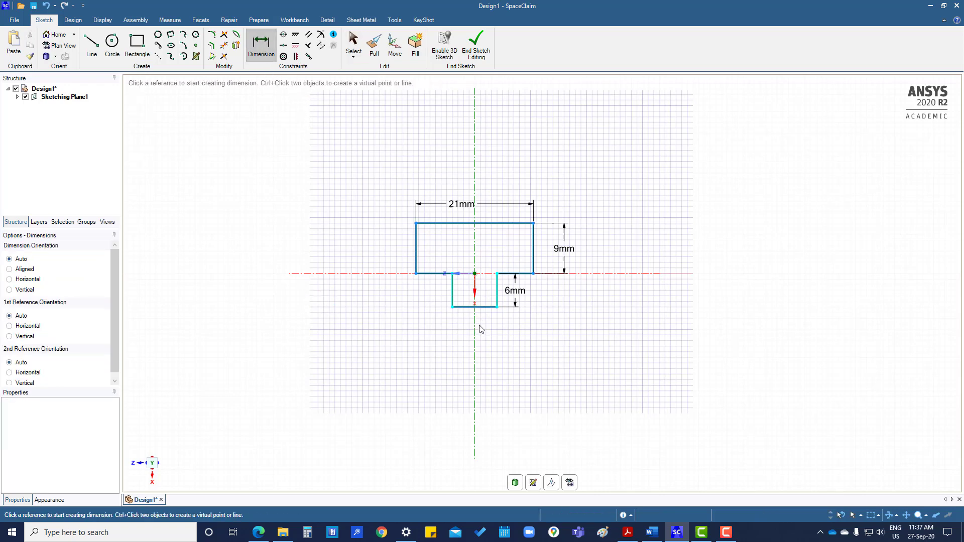
pyautogui.click(473, 307)
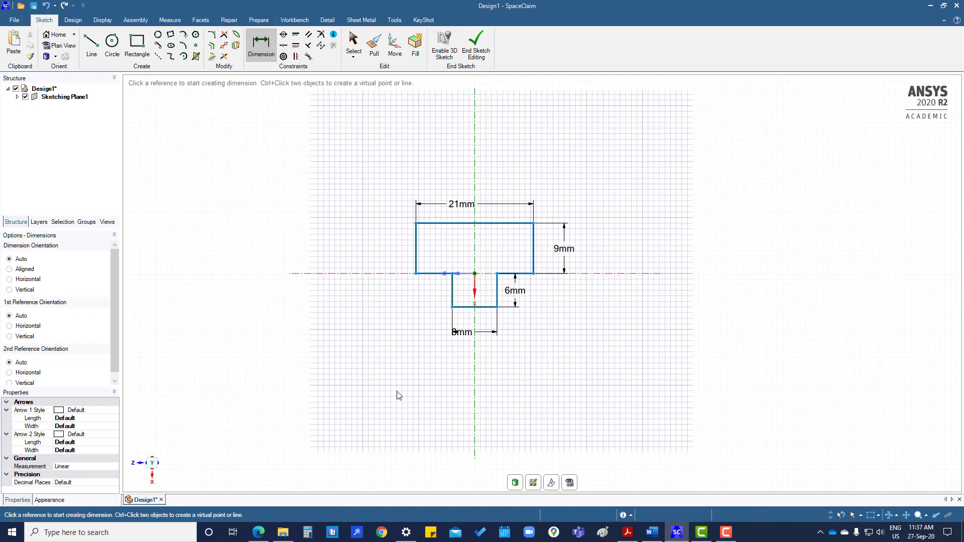
pyautogui.click(353, 44)
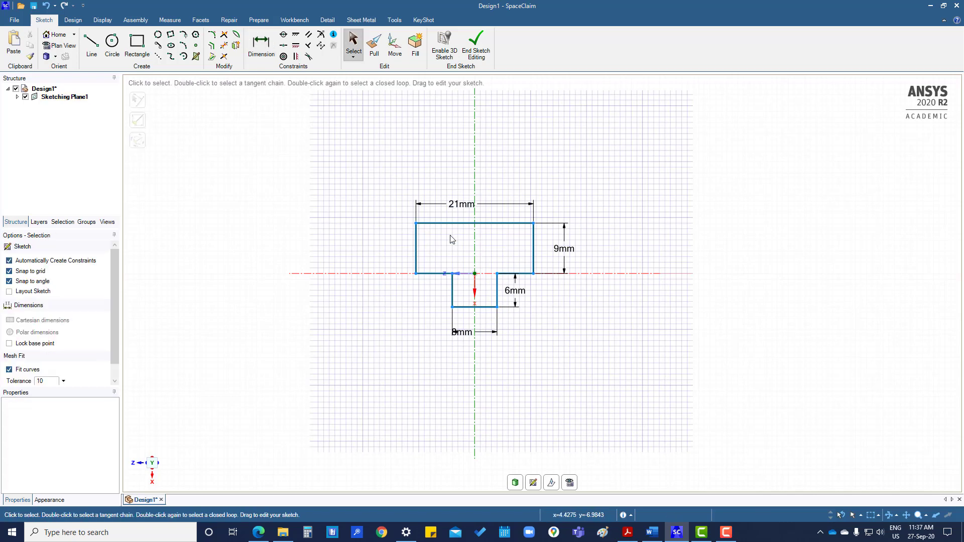
# - Change the top width dimension from 21 mm to 30 mm and begin editing the next dimension
pyautogui.doubleClick(461, 203)
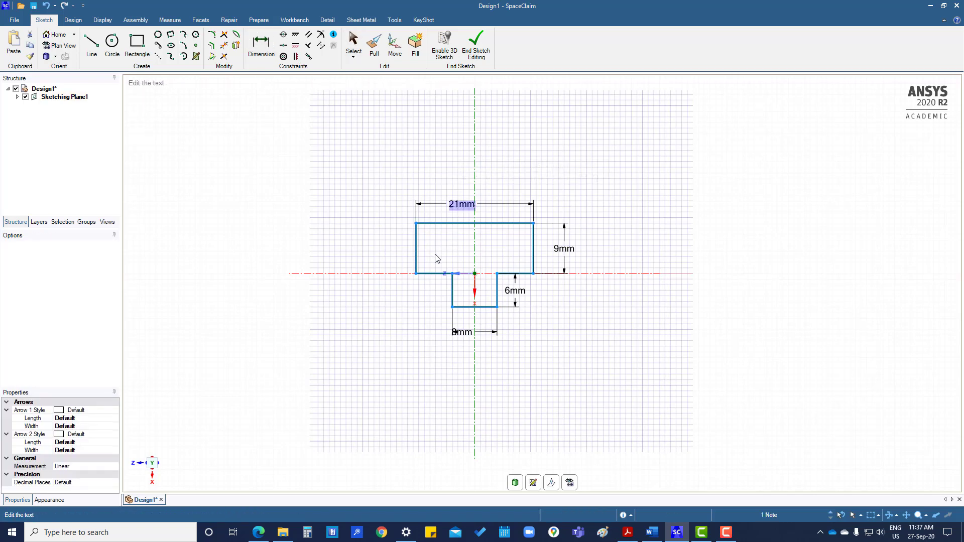
pyautogui.click(353, 43)
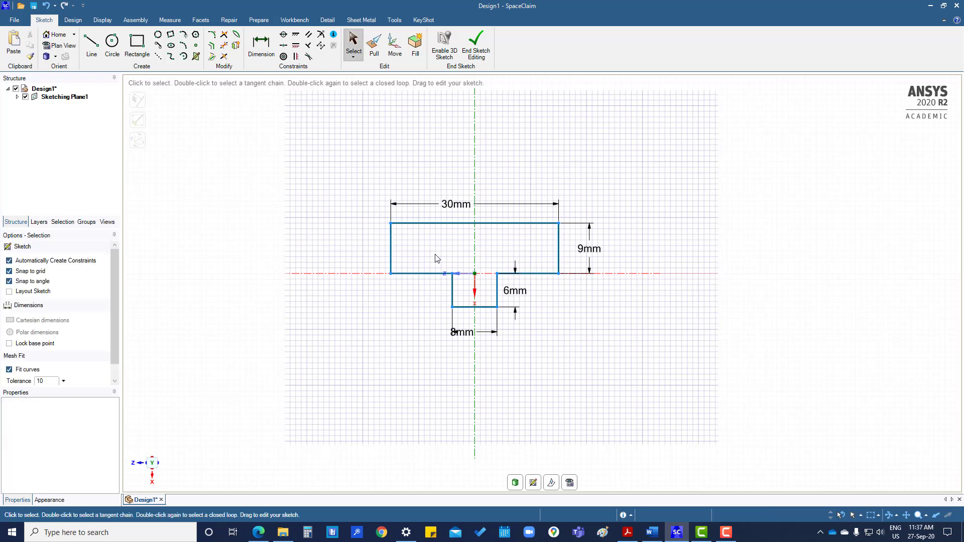
pyautogui.doubleClick(589, 249)
pyautogui.write('15')
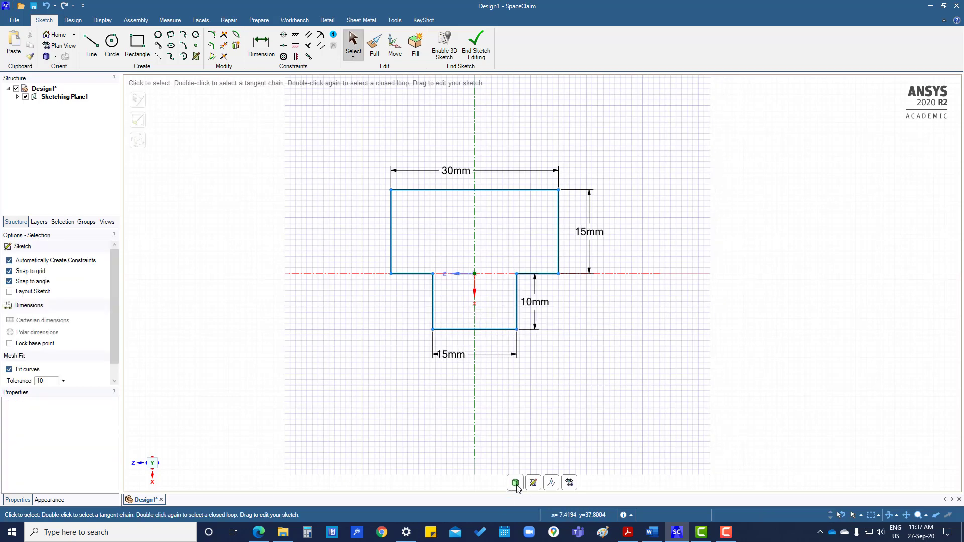
pyautogui.moveTo(515, 482)
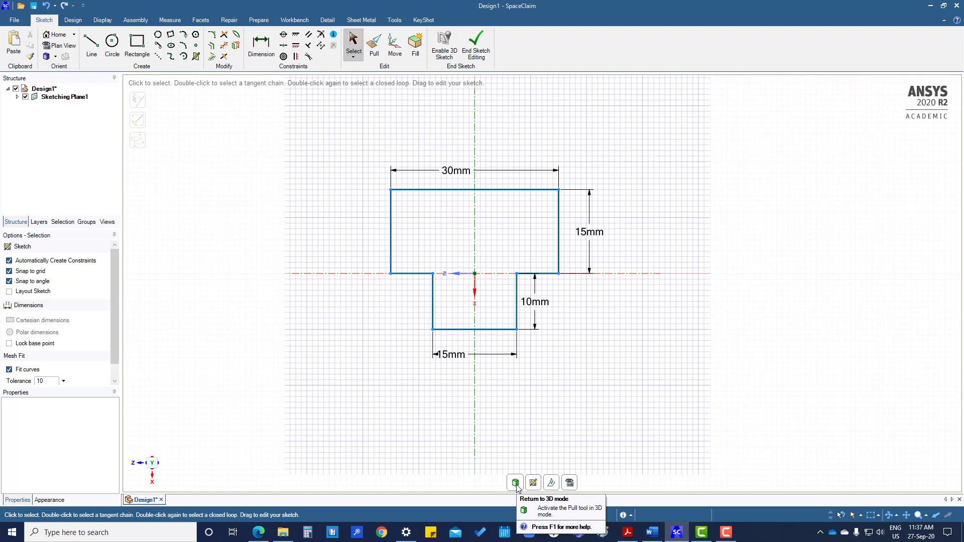
# - Leave sketch mode and pull the T-shaped surface into a solid block
pyautogui.click(515, 483)
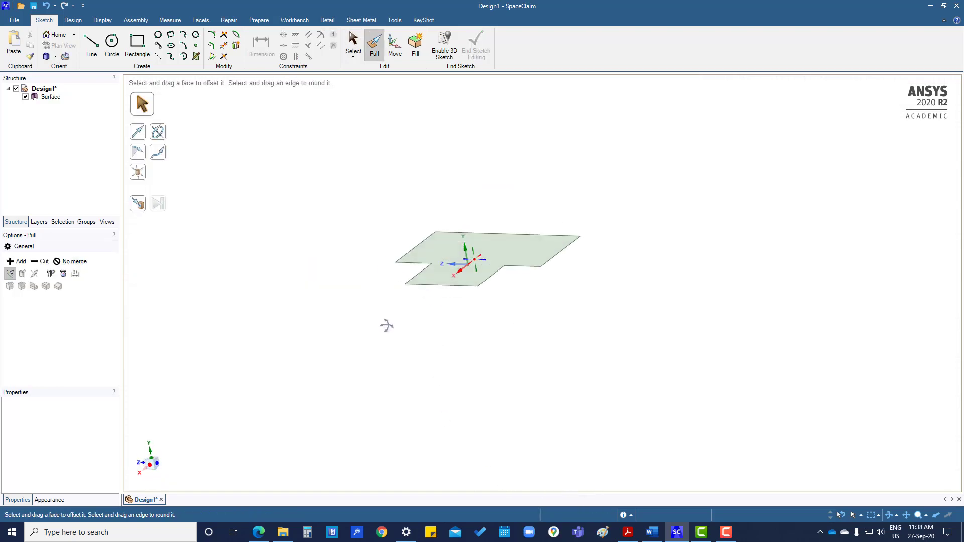
pyautogui.click(458, 261)
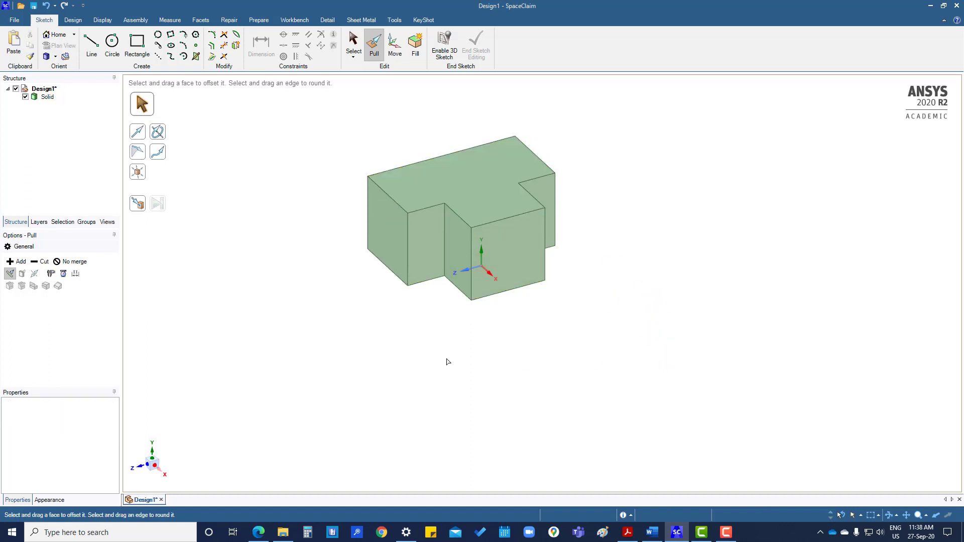
pyautogui.click(354, 44)
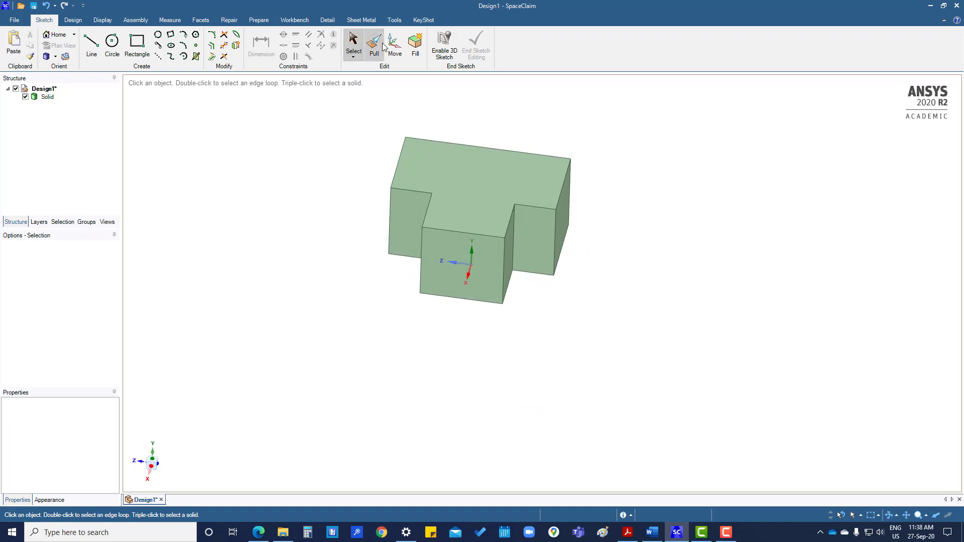
# - In Move, fix the inner notch edge as the fulcrum and select the 15 mm outer right edge
pyautogui.click(395, 43)
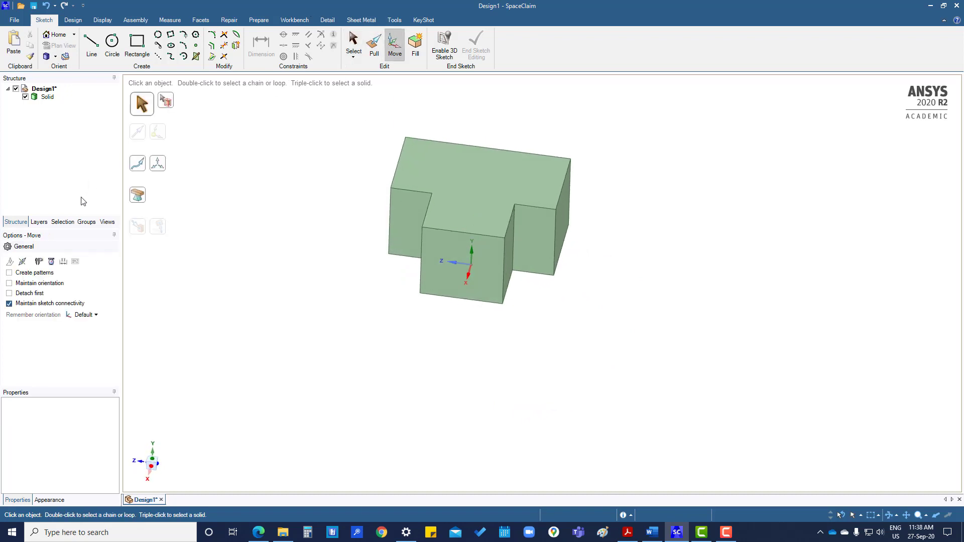
pyautogui.moveTo(137, 195)
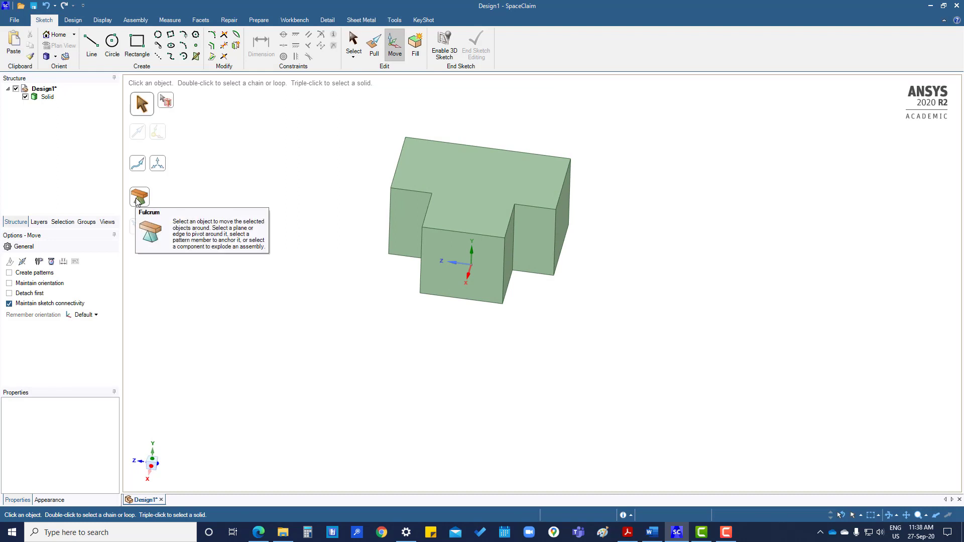
pyautogui.click(139, 196)
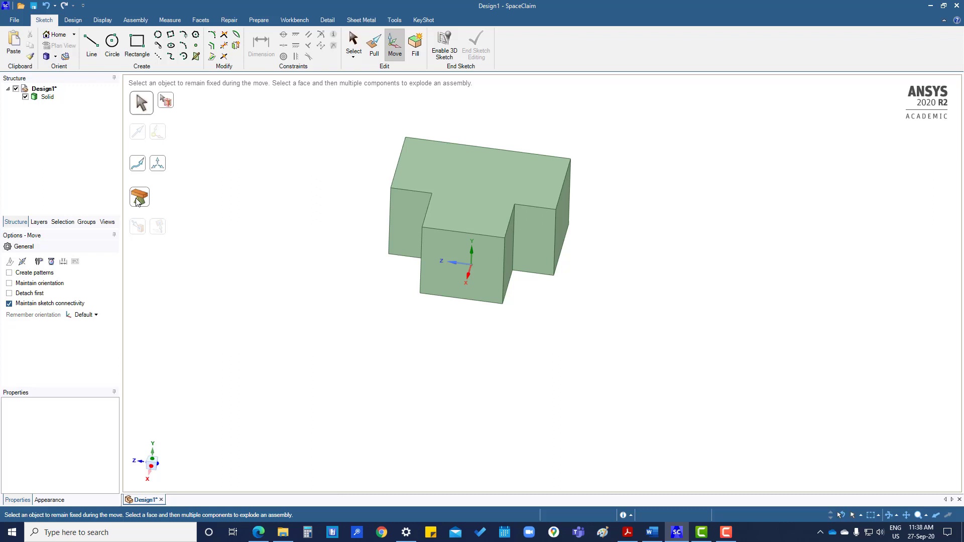
pyautogui.moveTo(548, 115)
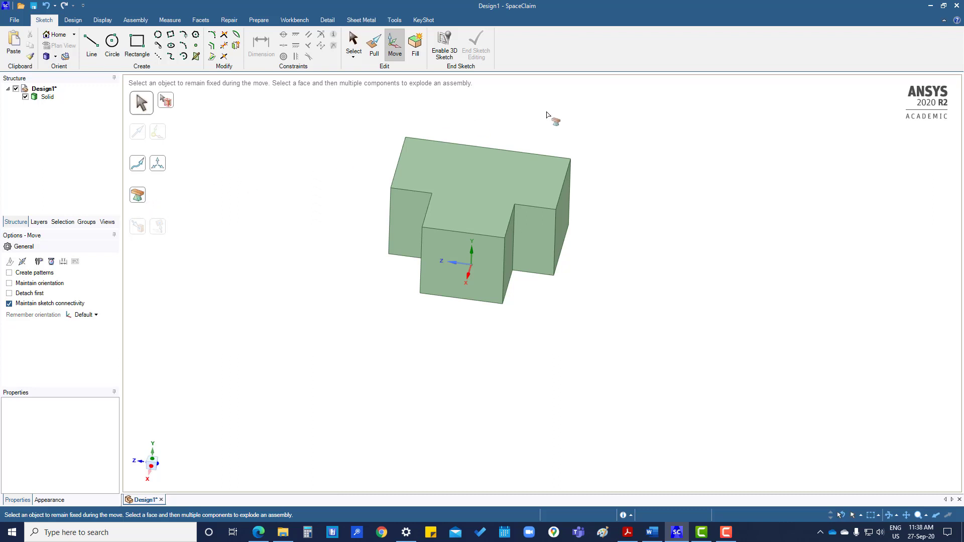
pyautogui.click(480, 178)
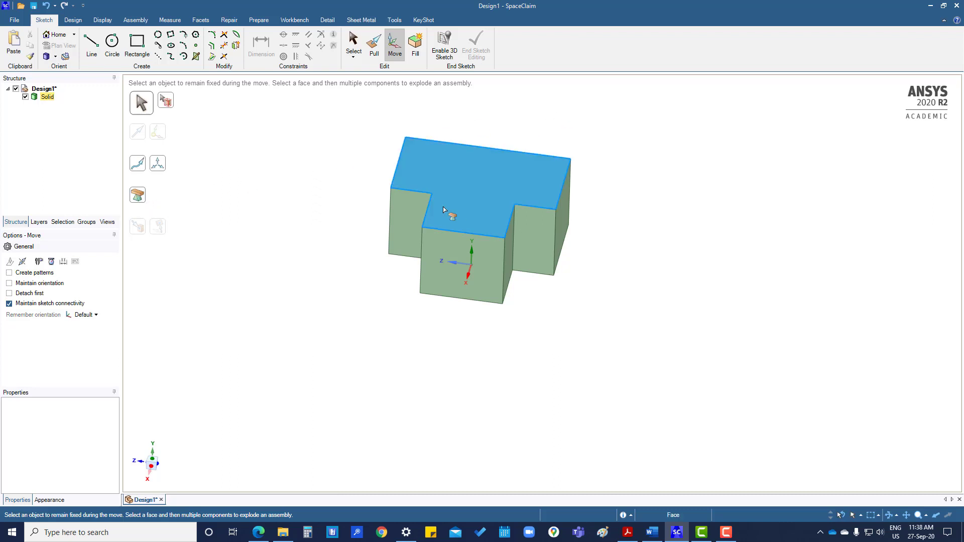
pyautogui.click(427, 206)
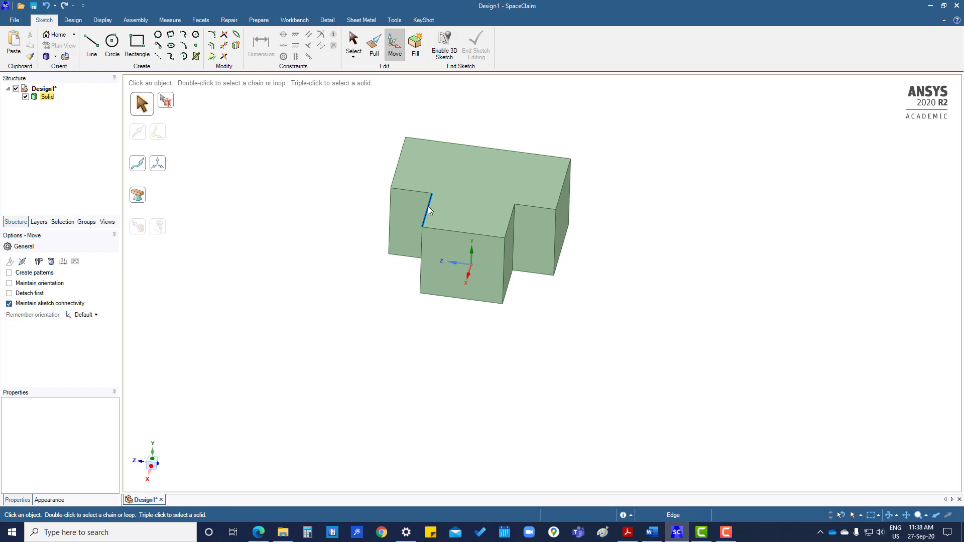
pyautogui.moveTo(564, 191)
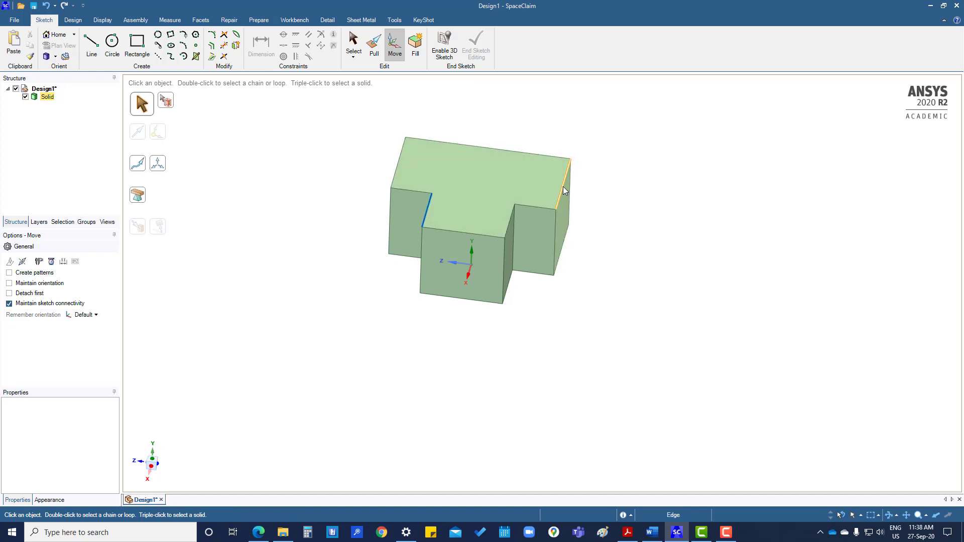
pyautogui.click(565, 175)
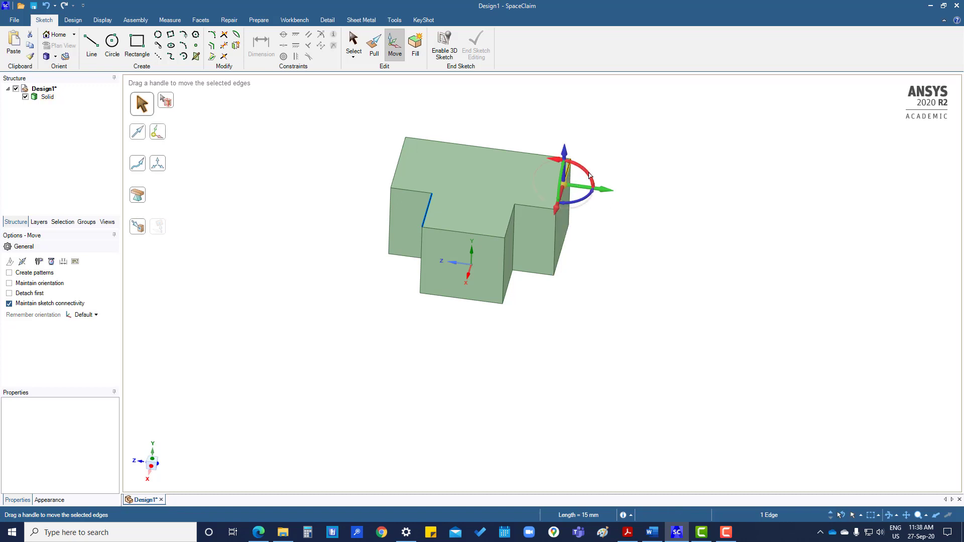